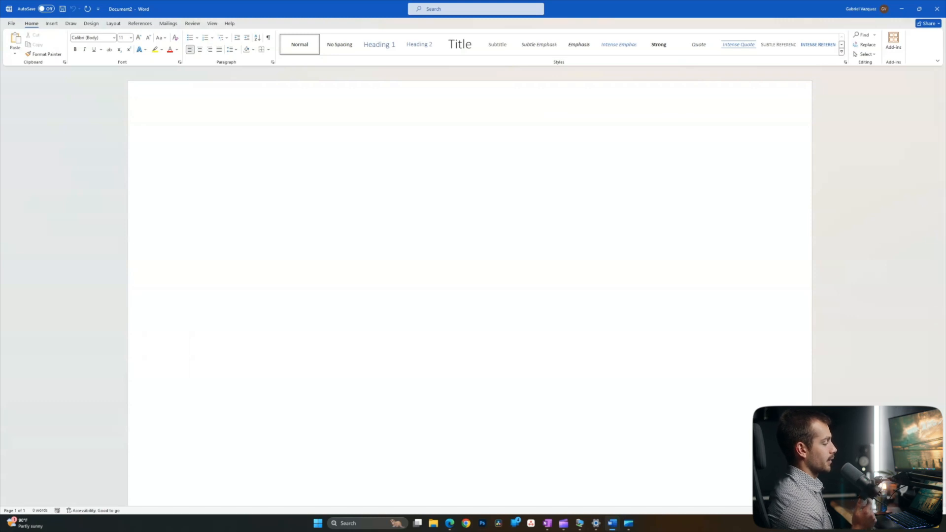
Step: Paste the Indigo Software name, tagline and website lines, then select all three
click(208, 168)
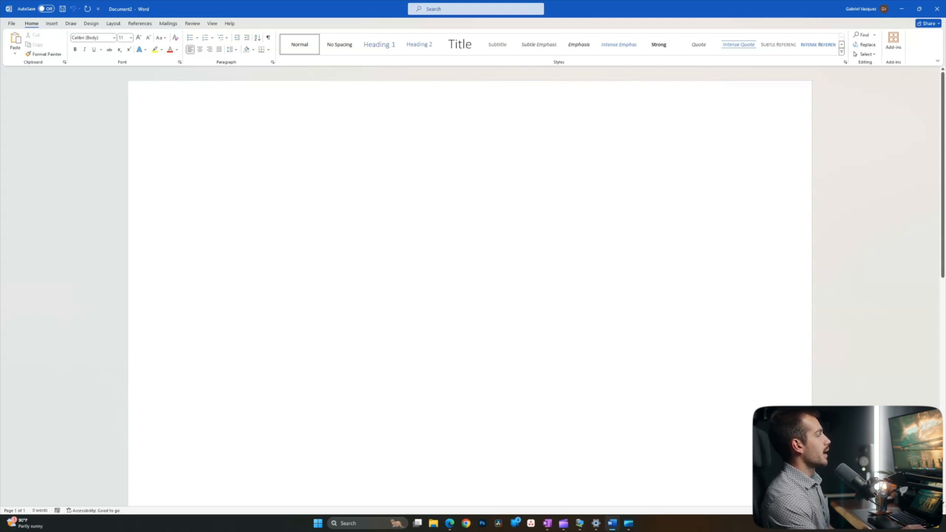
click(208, 168)
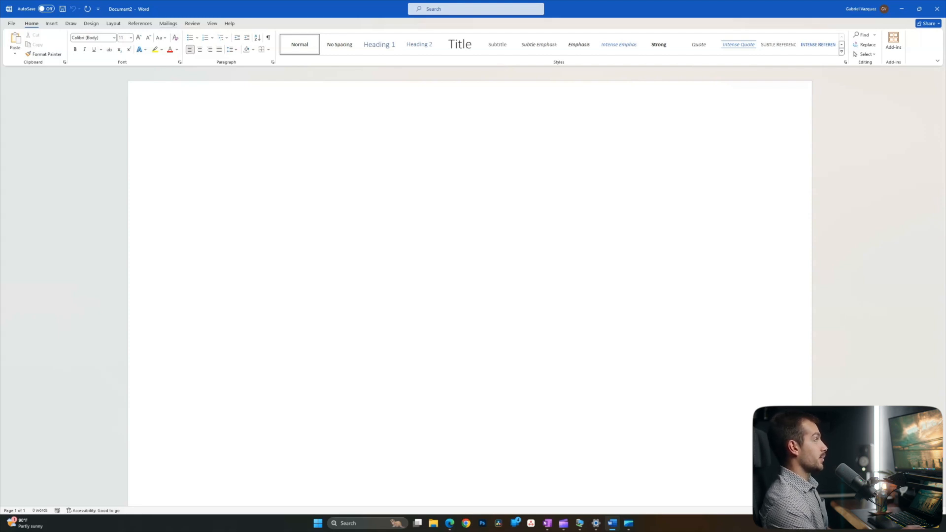
click(208, 168)
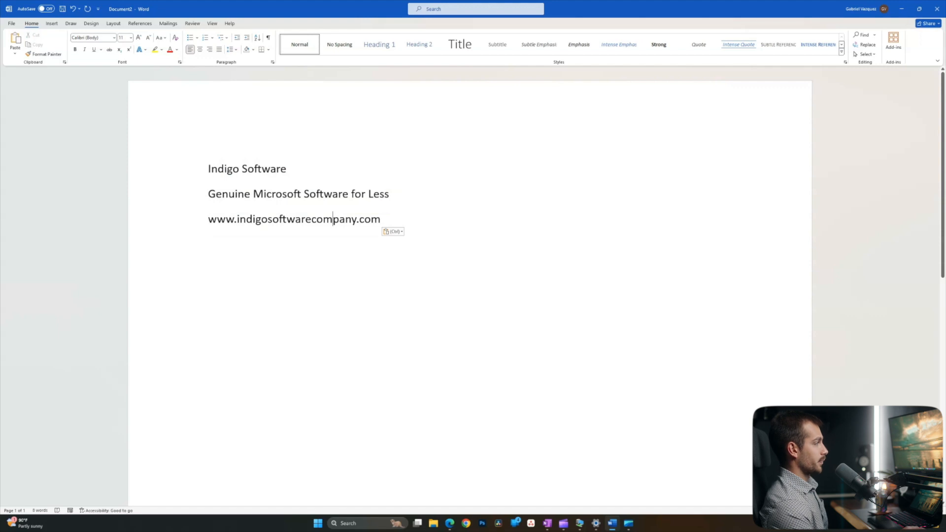
key(ctrl+a)
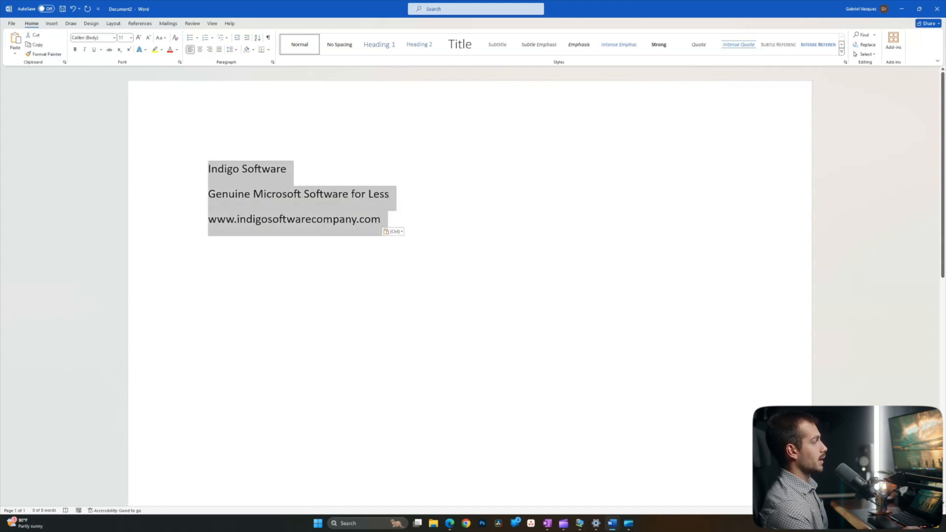
Step: Save the selected signature to the Quick Part Gallery under the name 'Head'
click(51, 22)
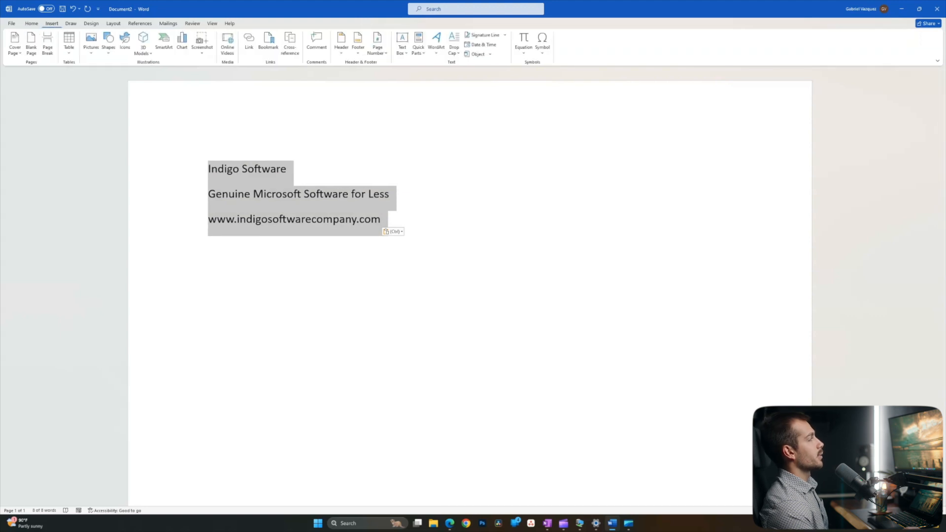
mouse_move(46, 9)
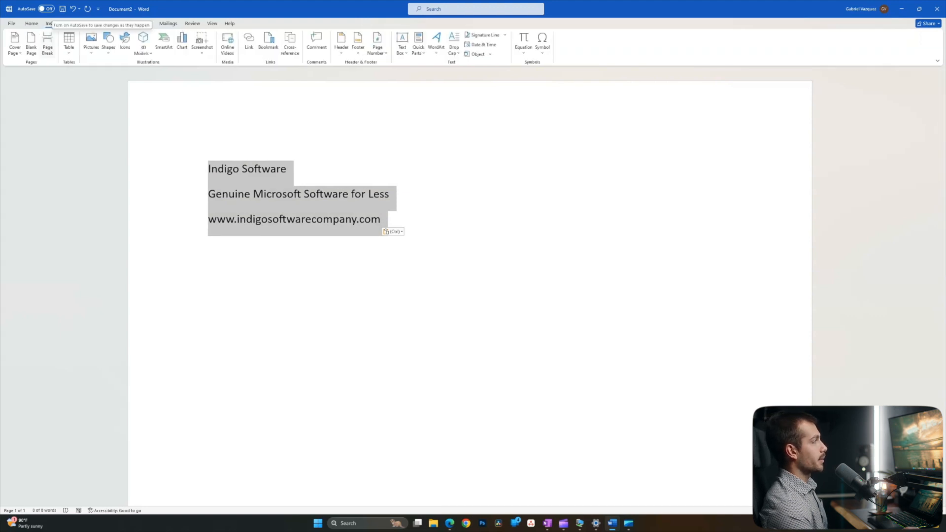
click(418, 42)
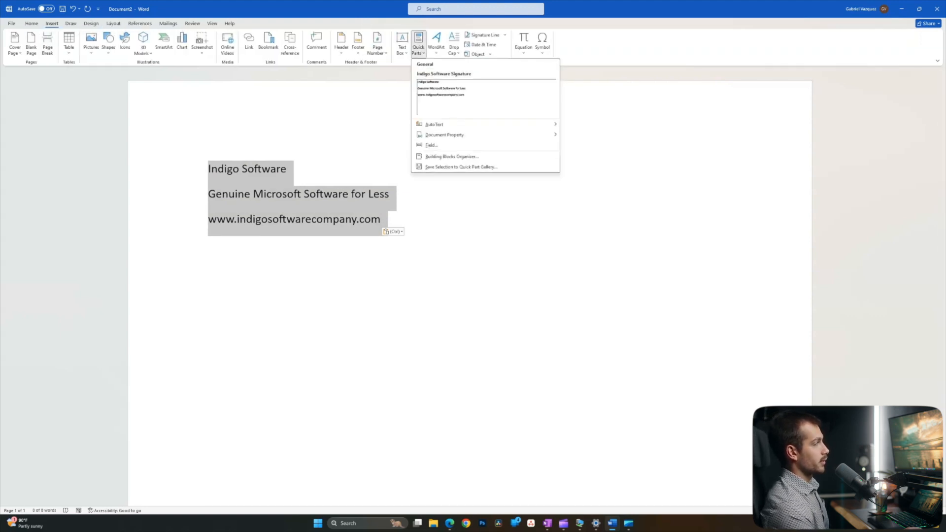
click(460, 166)
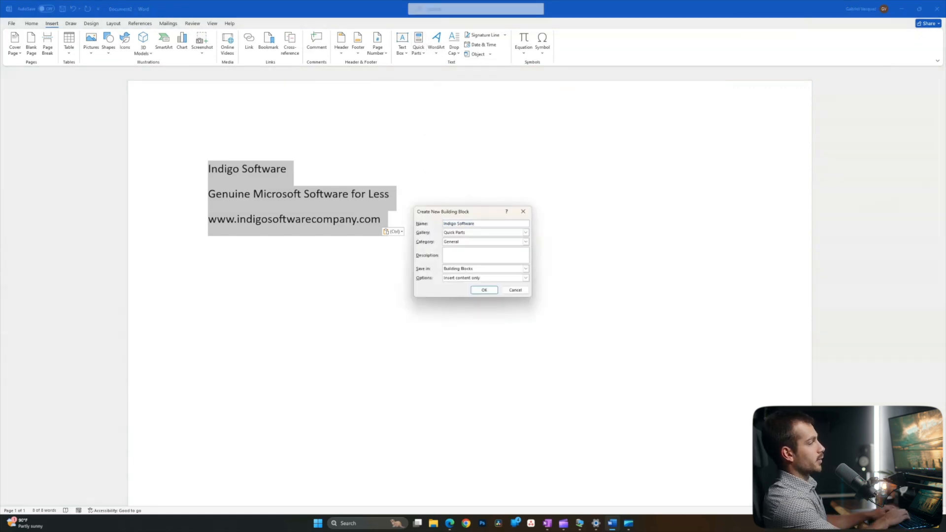
text(Head)
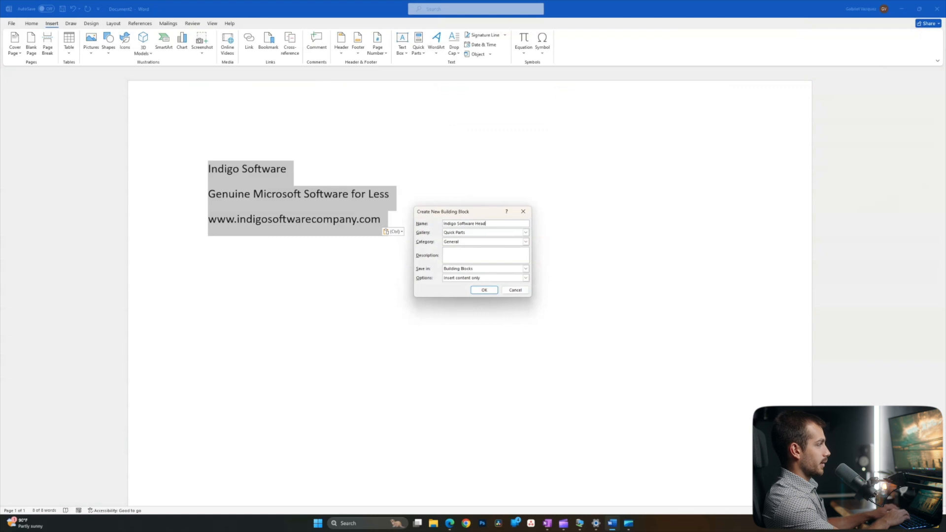
click(483, 290)
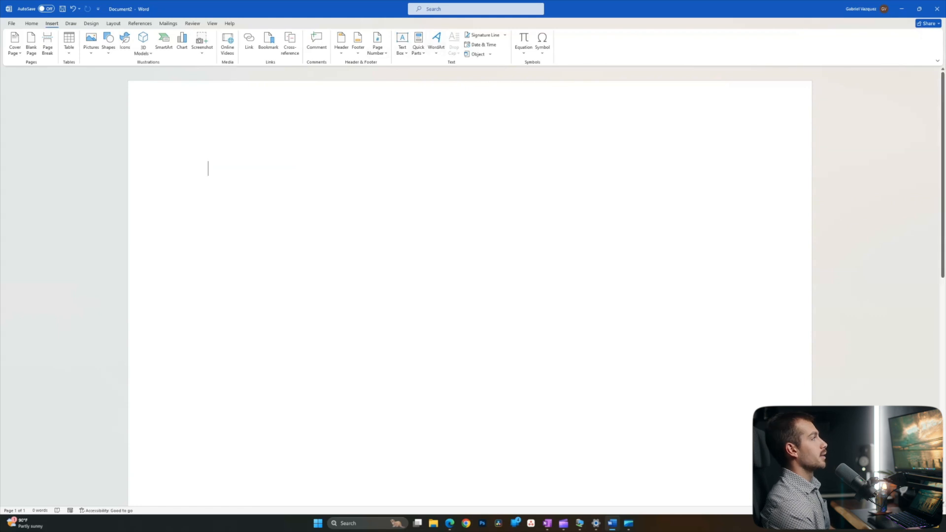
Step: Reinsert the saved signature Quick Part onto the cleared page
click(417, 43)
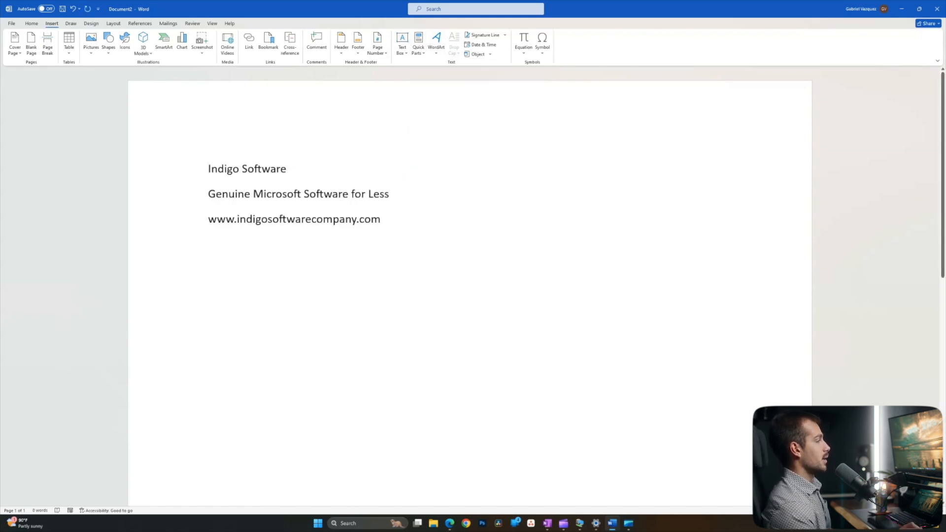
click(380, 218)
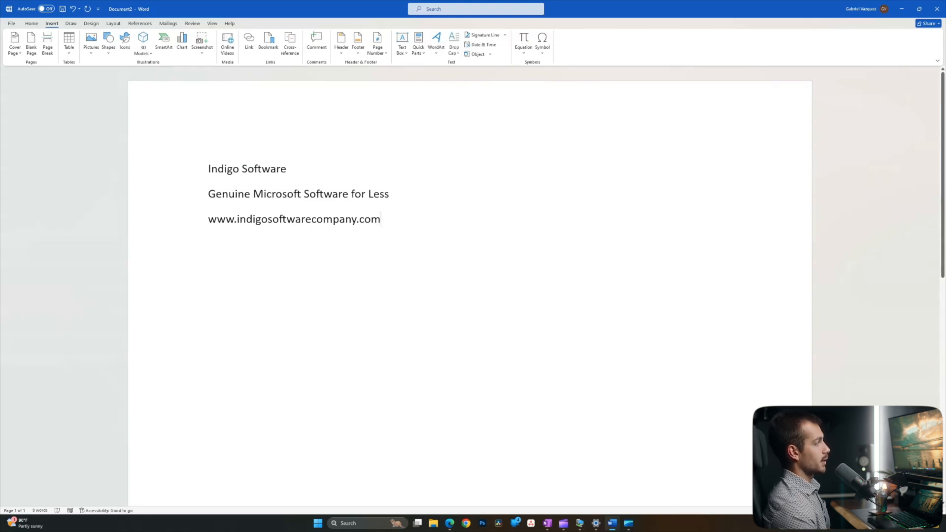
click(212, 23)
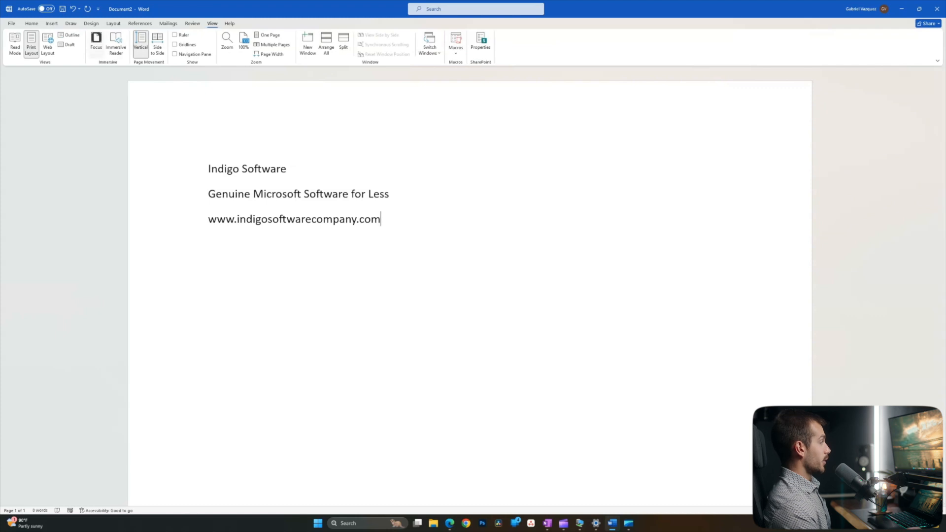
click(95, 43)
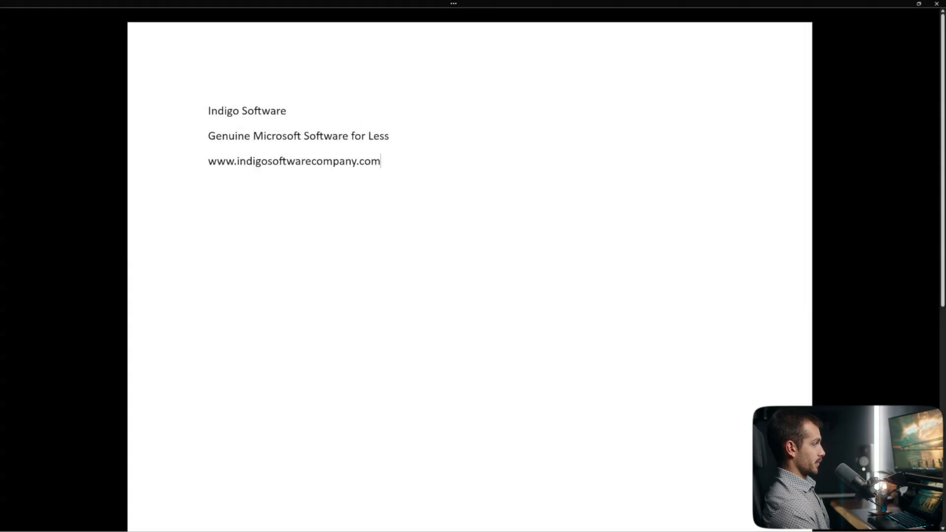
scroll(up, 3)
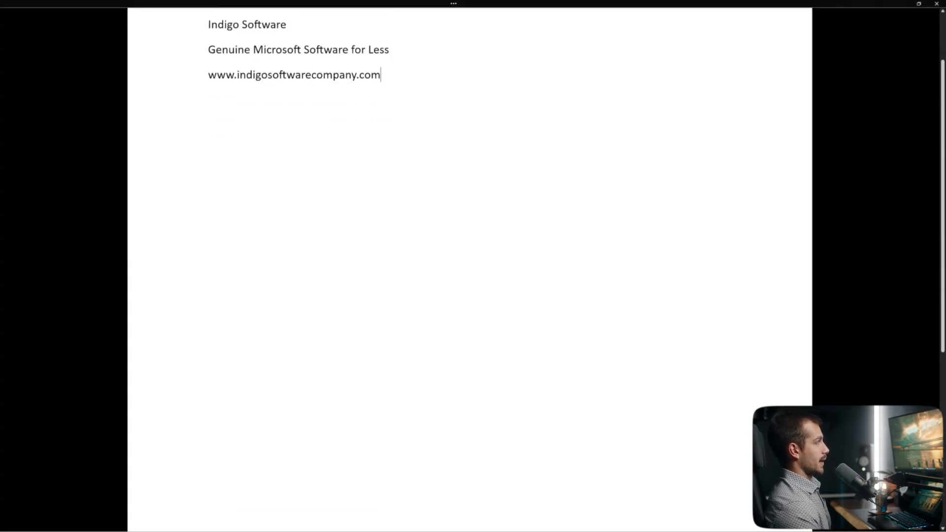
scroll(down, 3)
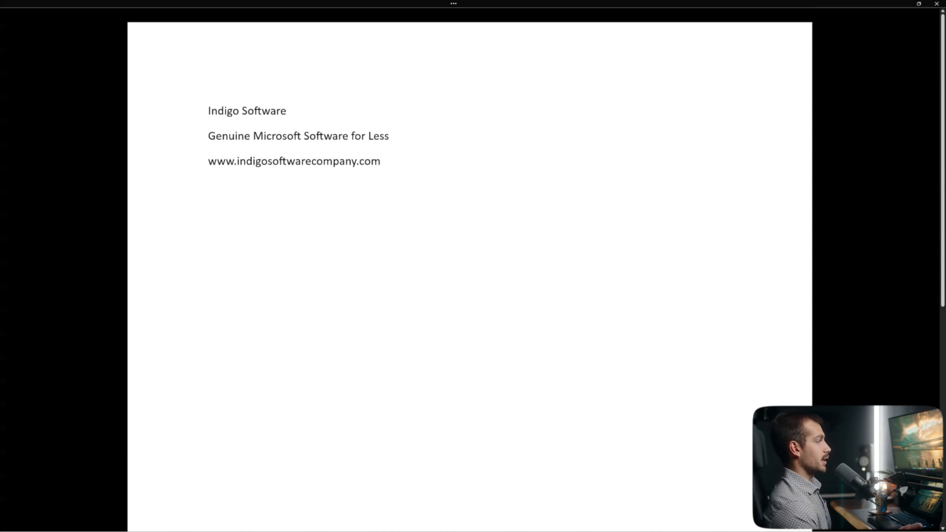
click(380, 160)
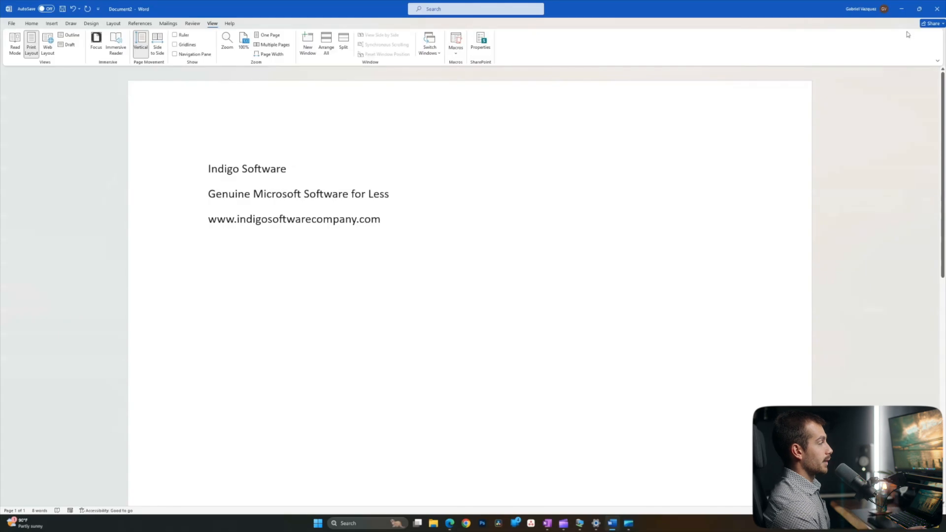
Step: Open the Clipboard history pane from the Home ribbon
click(32, 23)
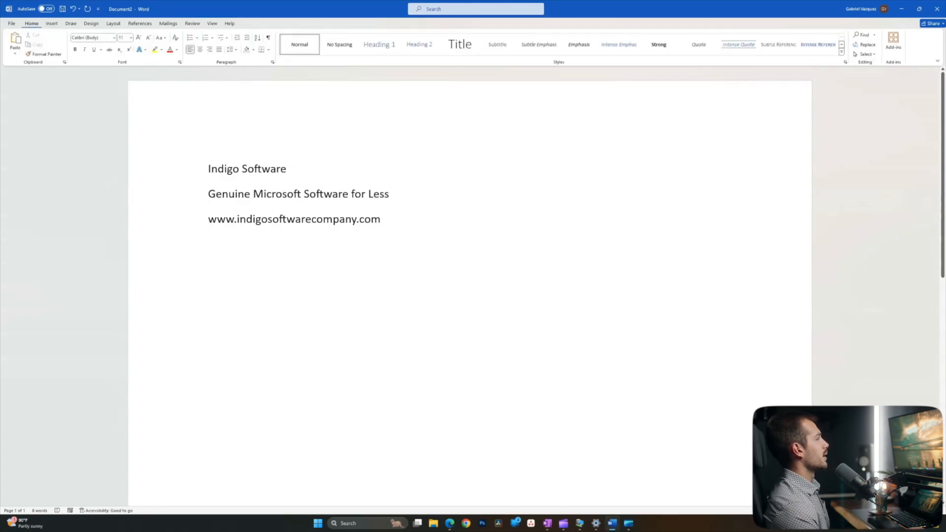
click(64, 61)
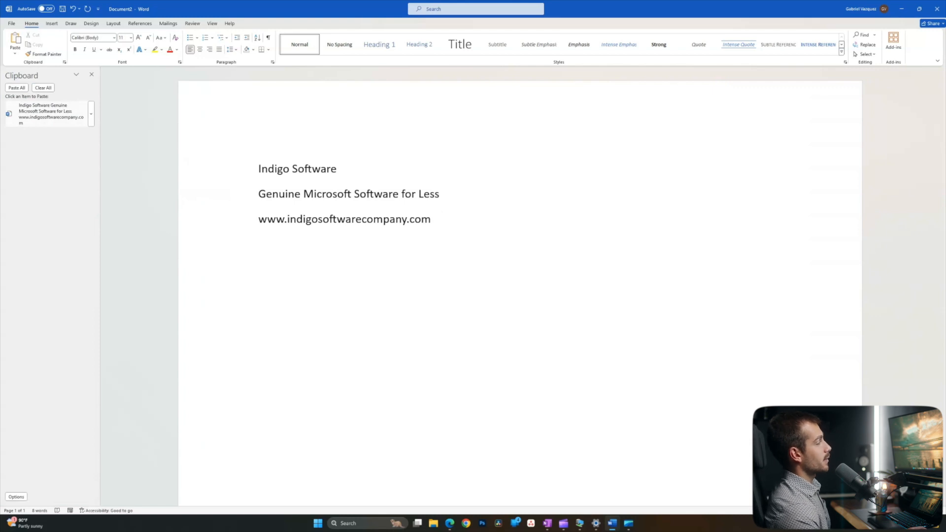
mouse_move(898, 135)
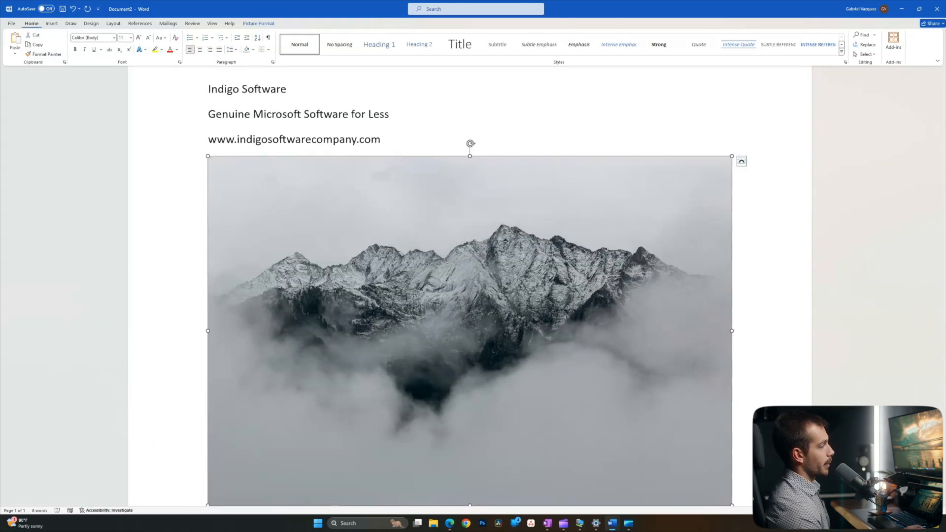
Step: Delete the inserted pictures, then browse the Draw and Review ribbons
click(51, 23)
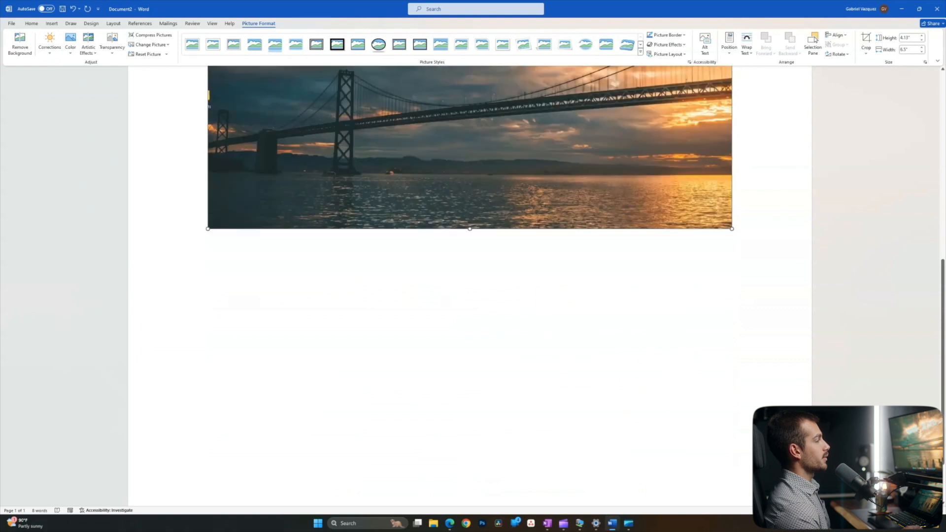
key(delete)
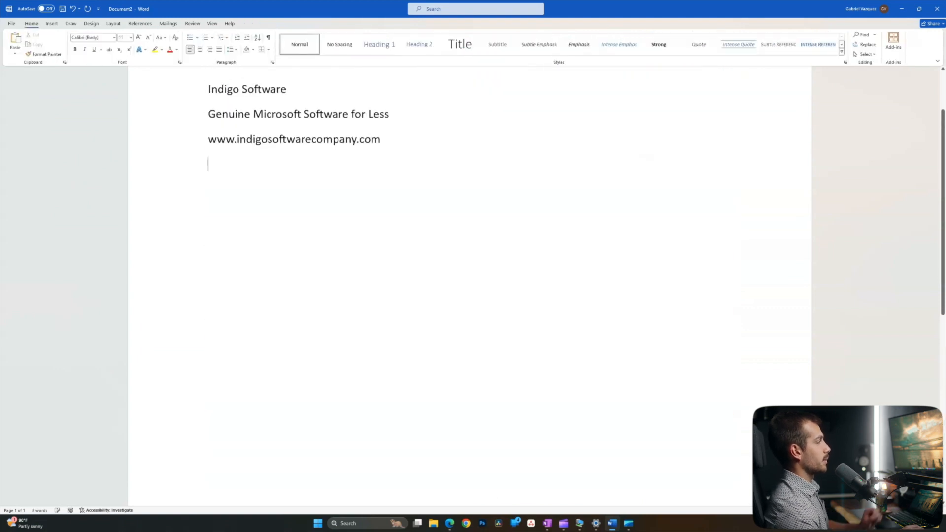
click(71, 23)
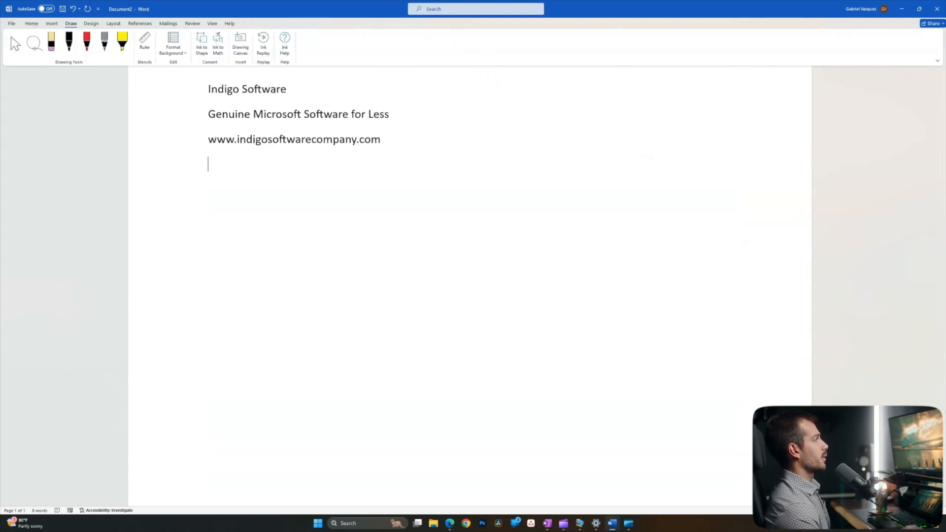
click(51, 23)
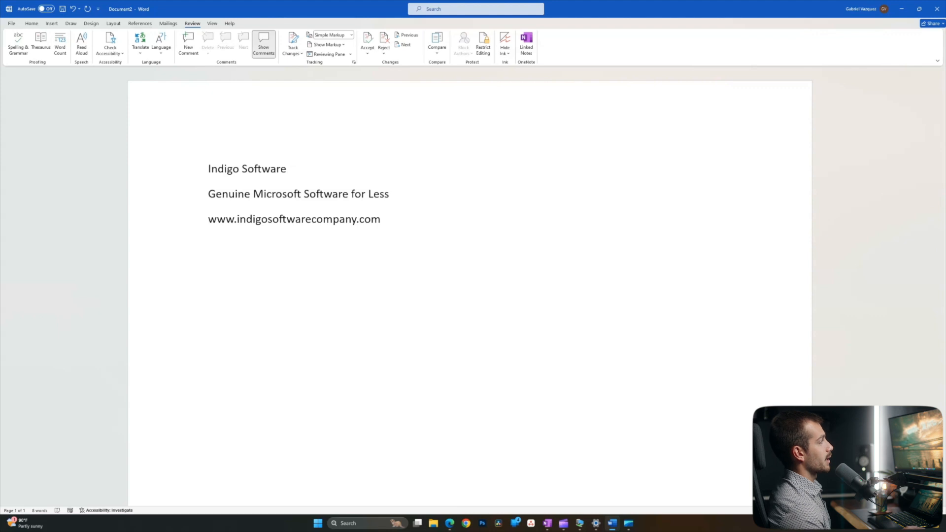
Step: Open the Search pane from References and start typing 'Indi'
click(139, 23)
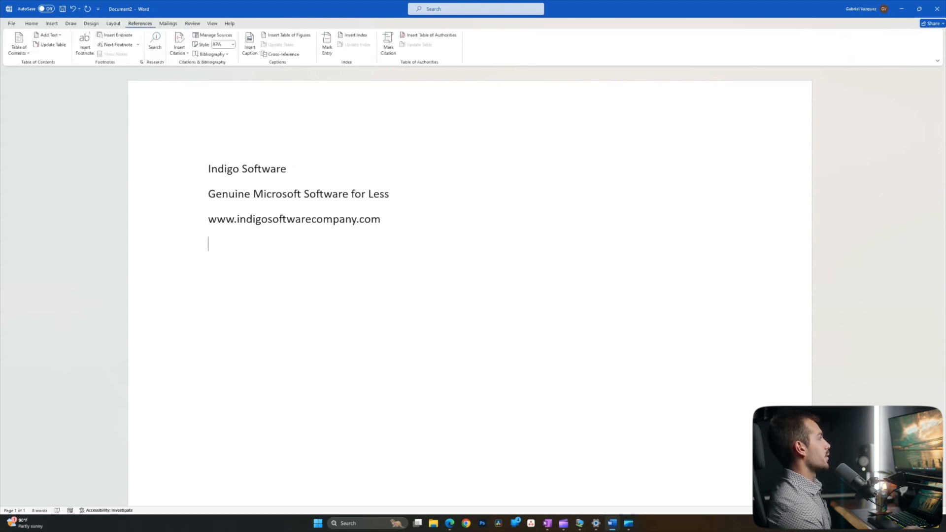
click(155, 46)
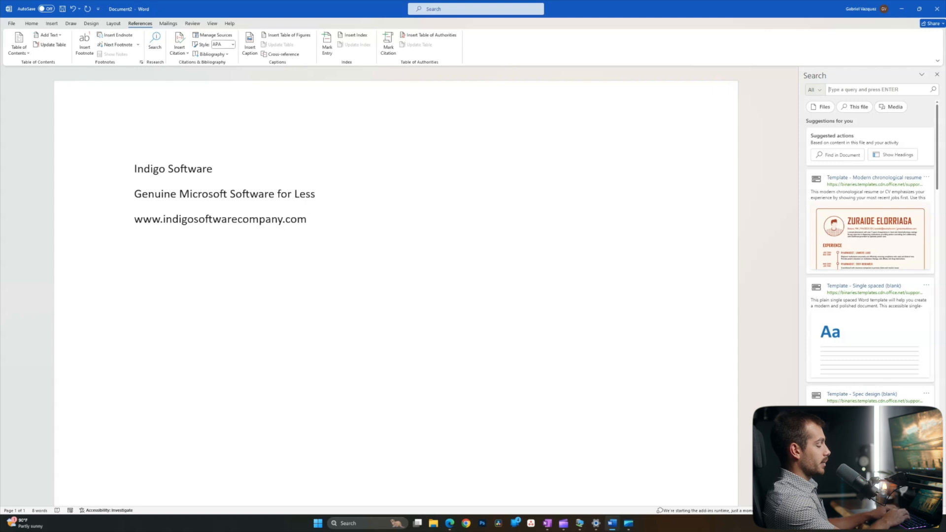
text(Indi)
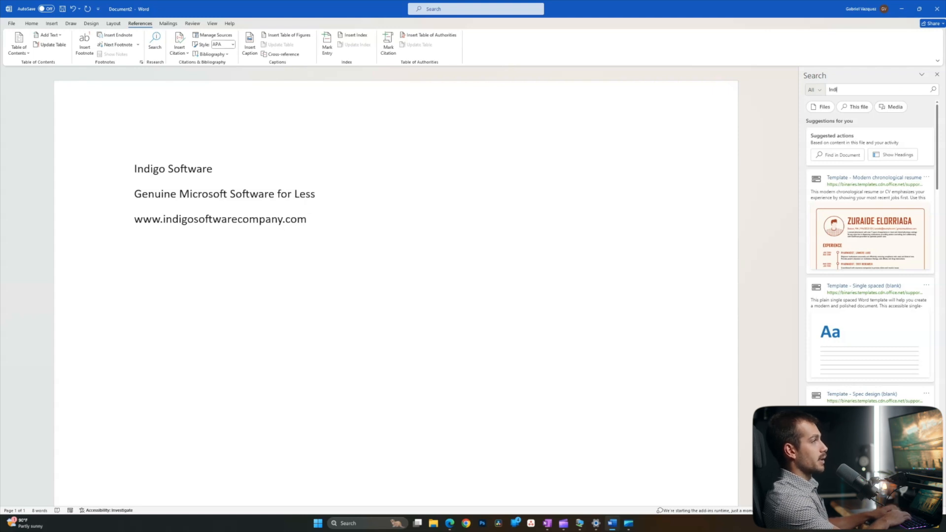